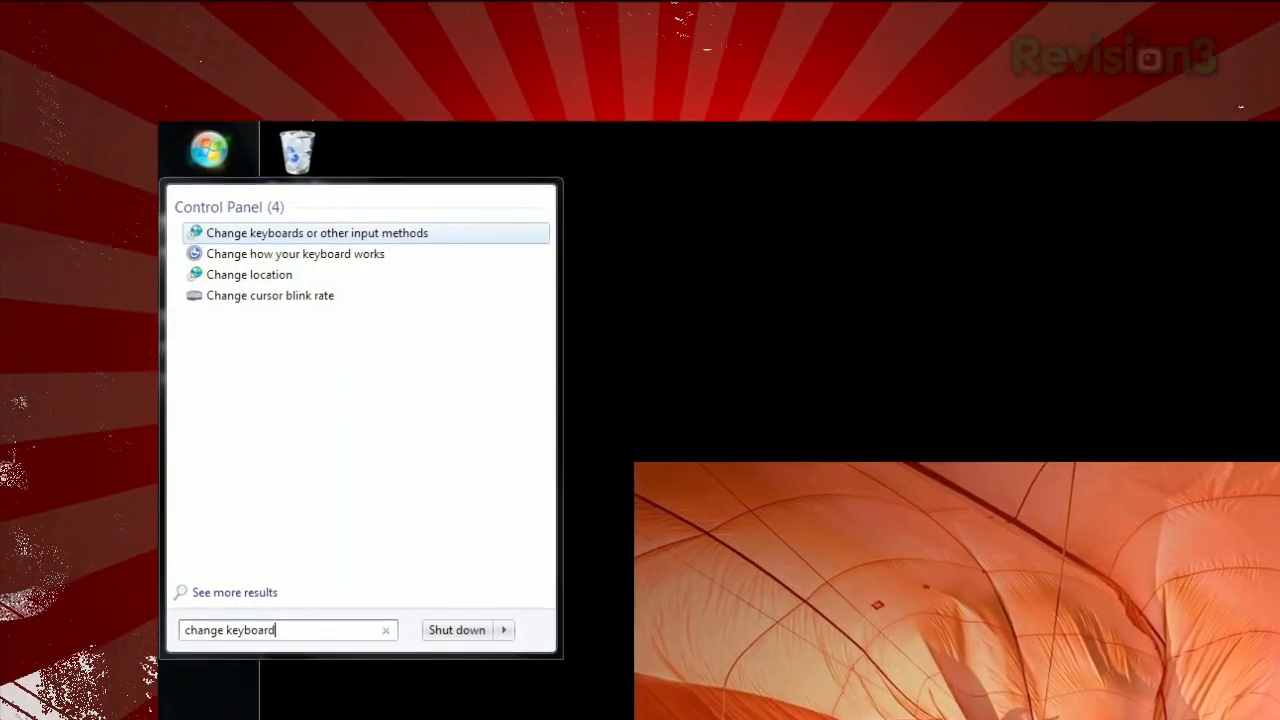
- Reach the Text Services and Input Languages list showing English (United States) with the US keyboard
{"action": "left_click", "coordinate": [316, 232]}
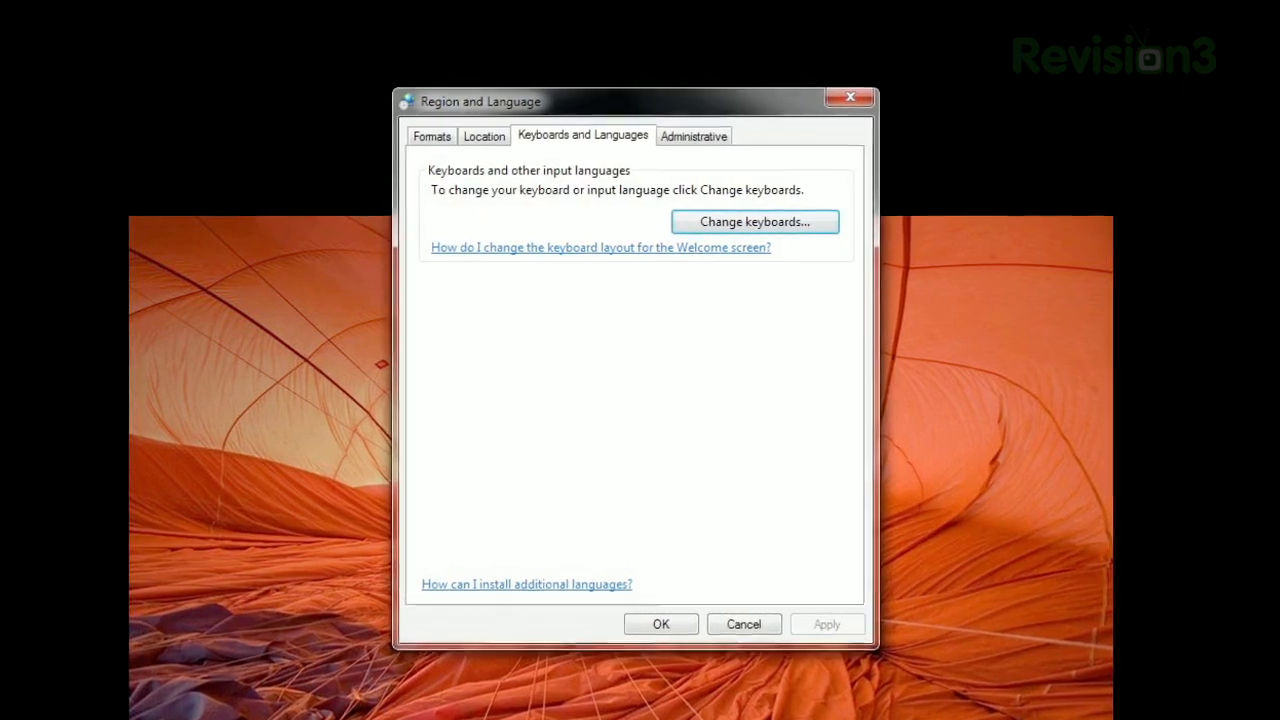
{"action": "left_click", "coordinate": [754, 220]}
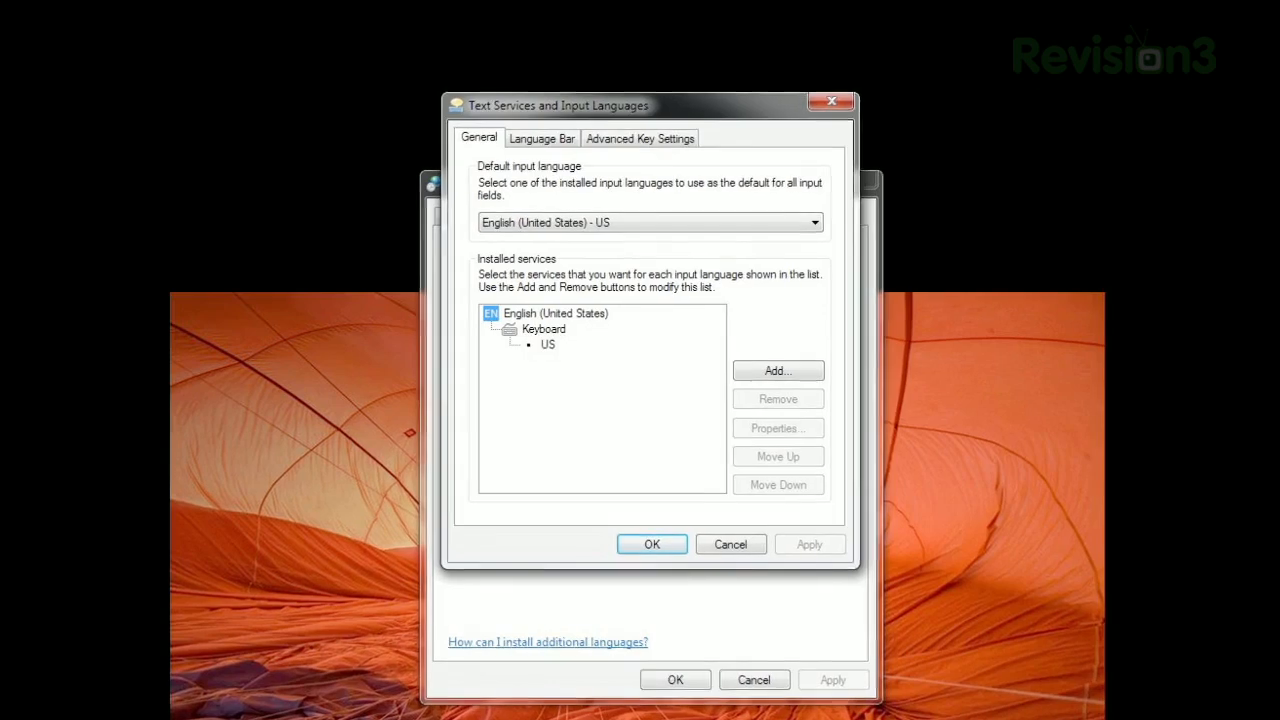
- Preview the Canadian French layout under English (Canada) from Add Input Language, then dismiss the preview
{"action": "left_click", "coordinate": [776, 370]}
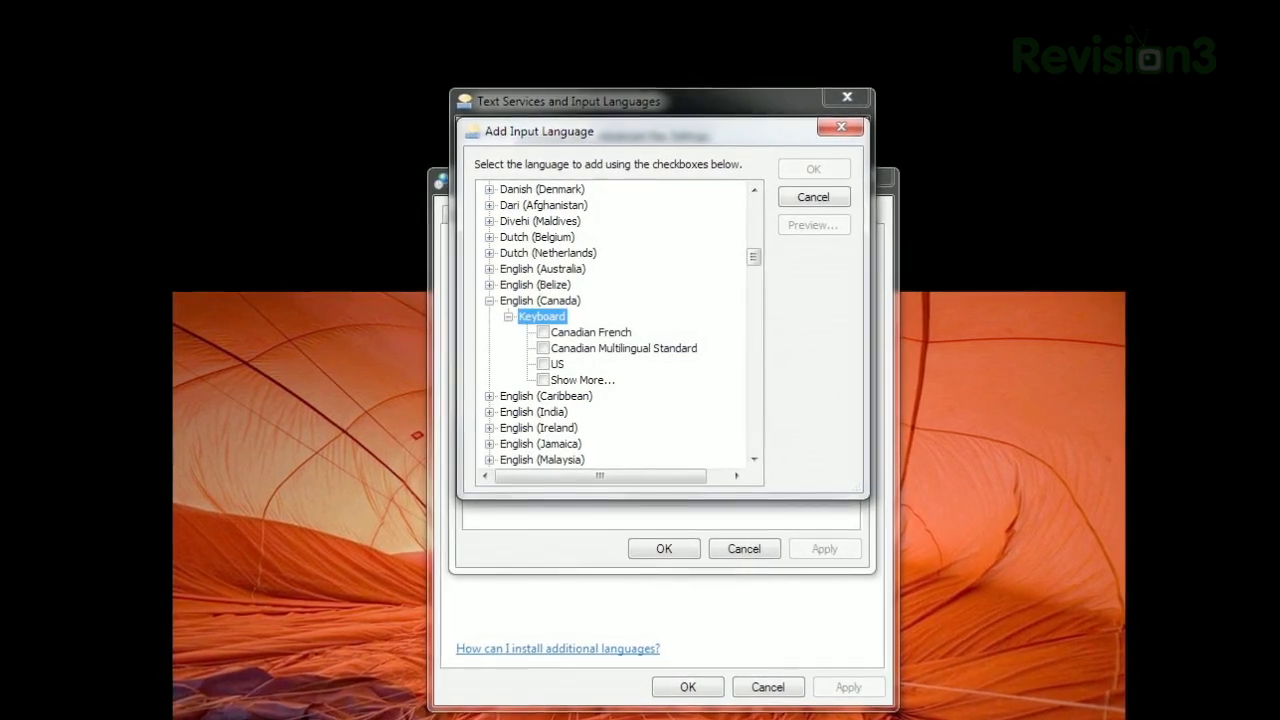
{"action": "left_click", "coordinate": [812, 224]}
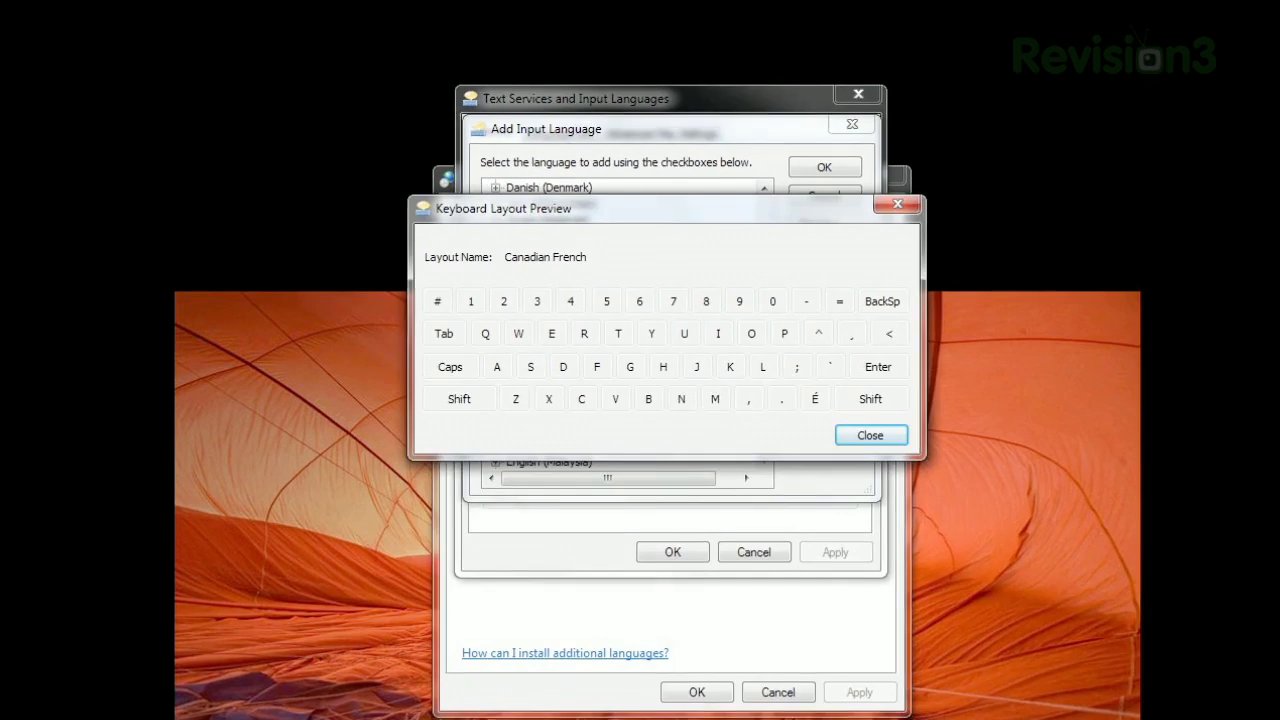
{"action": "left_click", "coordinate": [868, 436]}
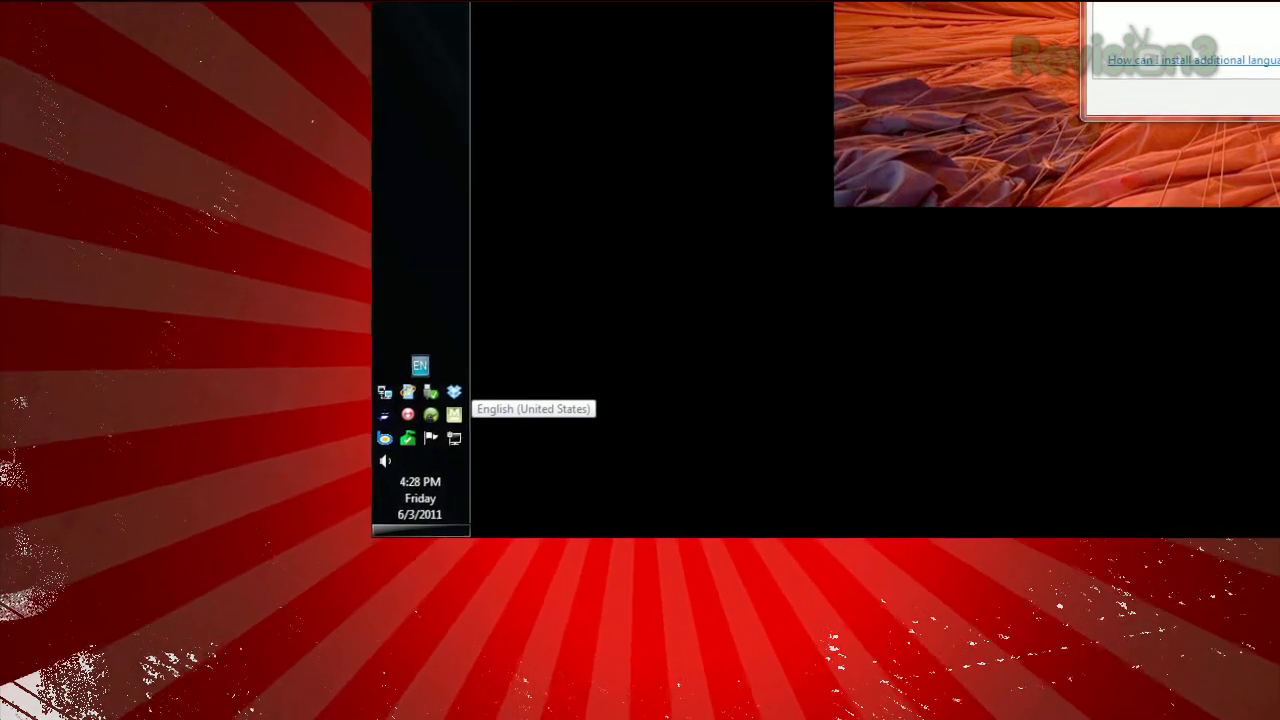
- Show the system-tray input language menu with English (United States) as the current language
{"action": "left_click", "coordinate": [420, 364]}
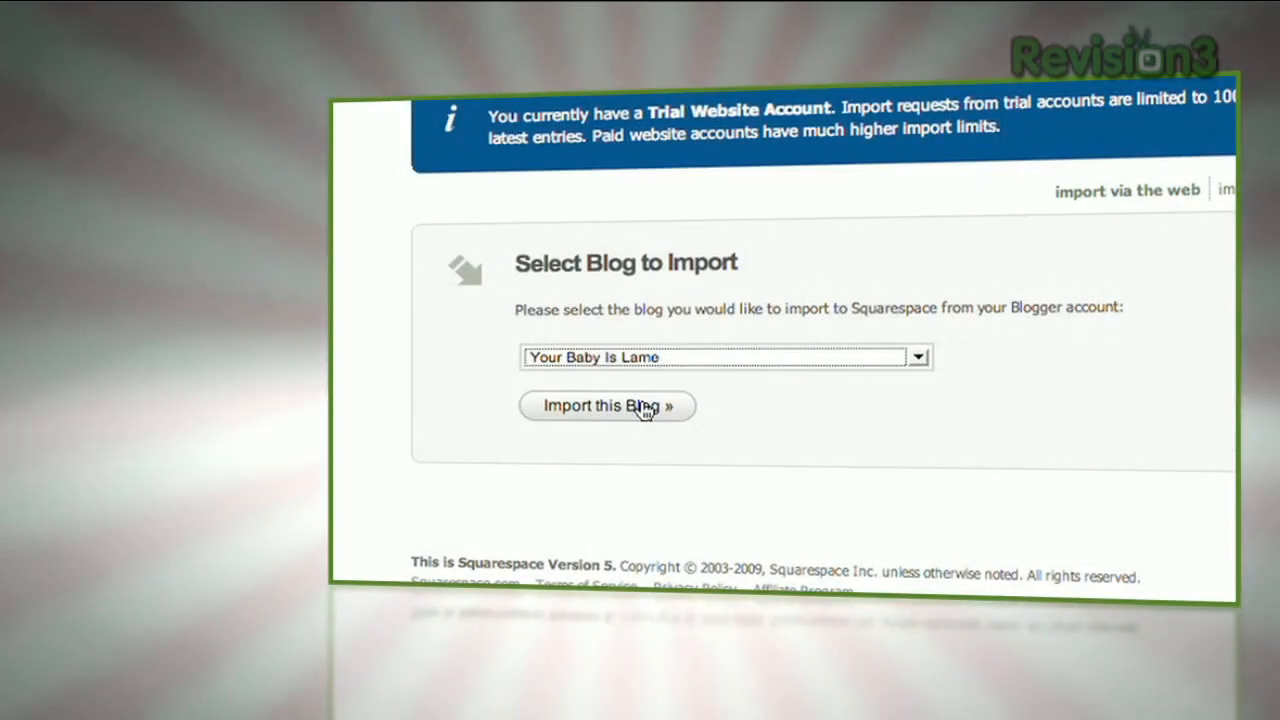
- Import the 'Your Baby Is Lame' Blogger blog, then choose the Powered By Squarespace widget to add
{"action": "left_click", "coordinate": [608, 406]}
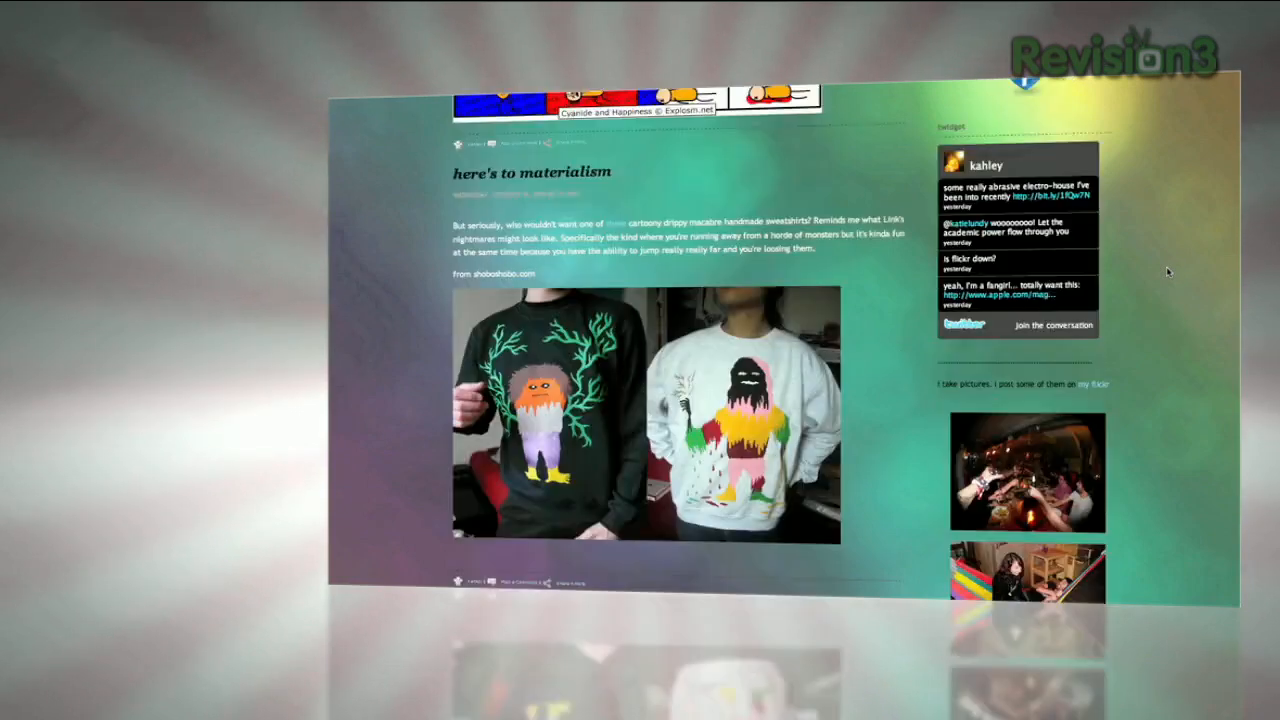
{"action": "scroll", "scroll_direction": "down", "scroll_amount": 3}
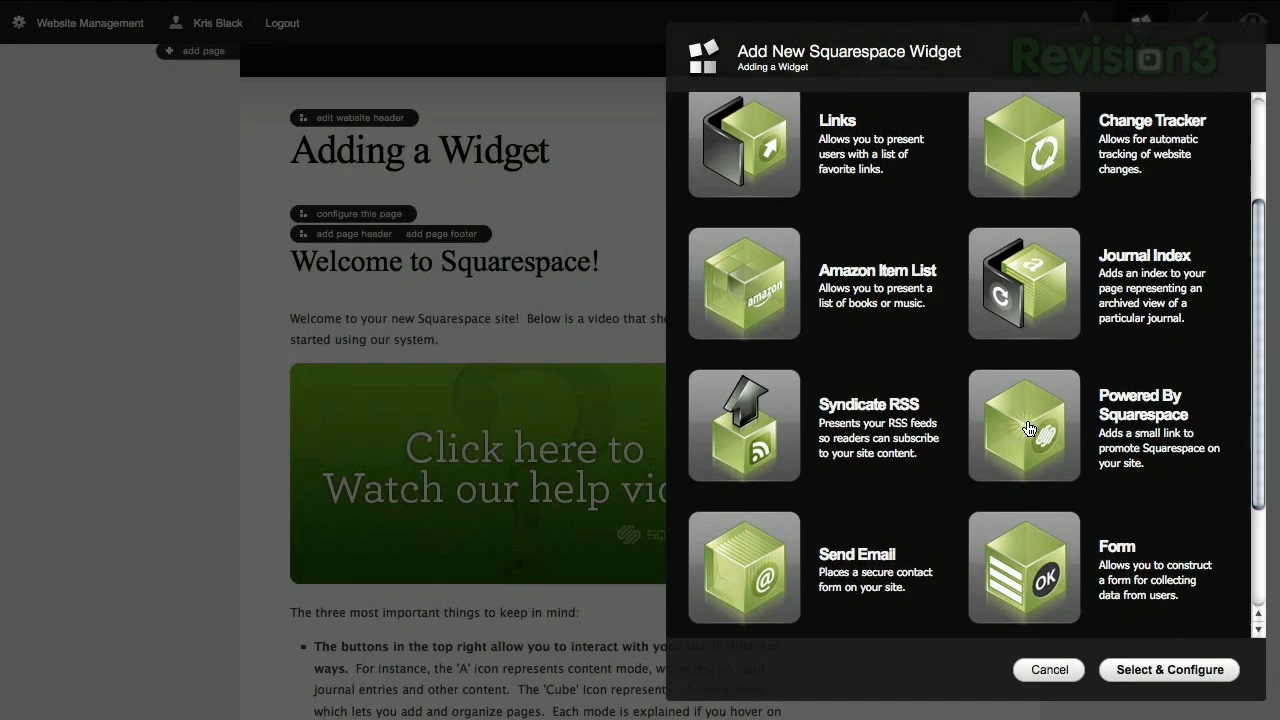
{"action": "left_click", "coordinate": [1024, 428]}
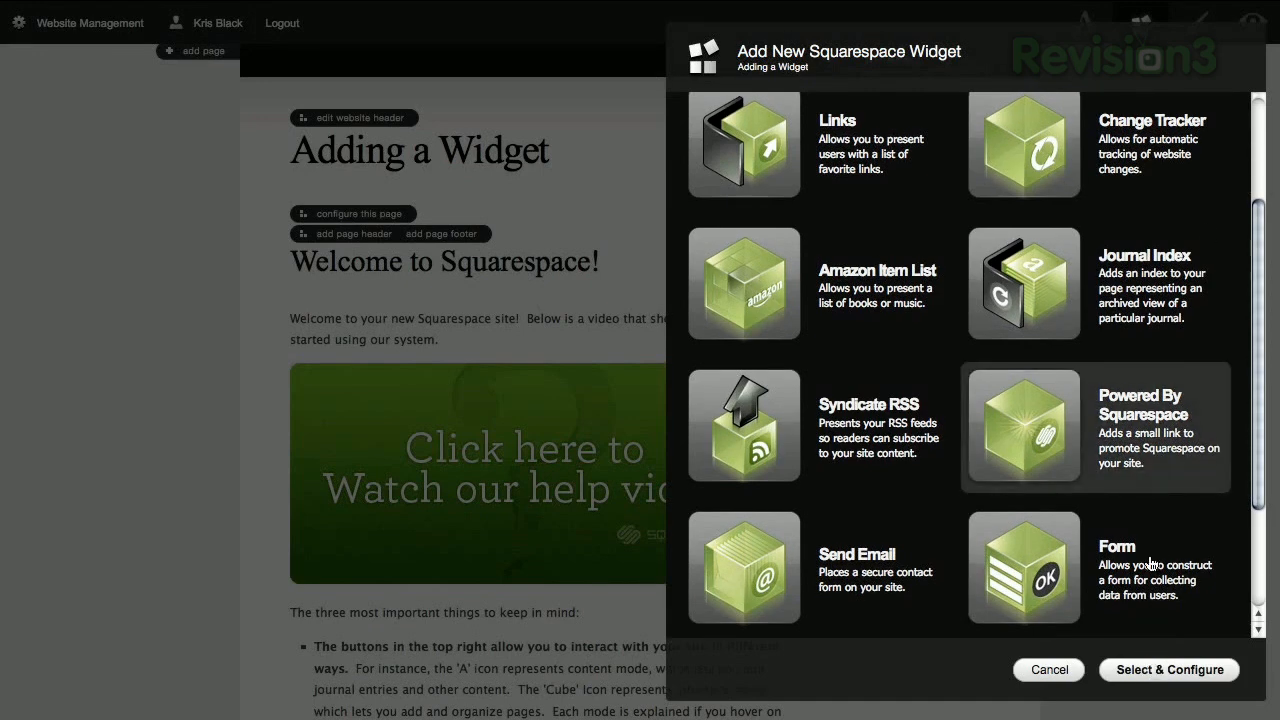